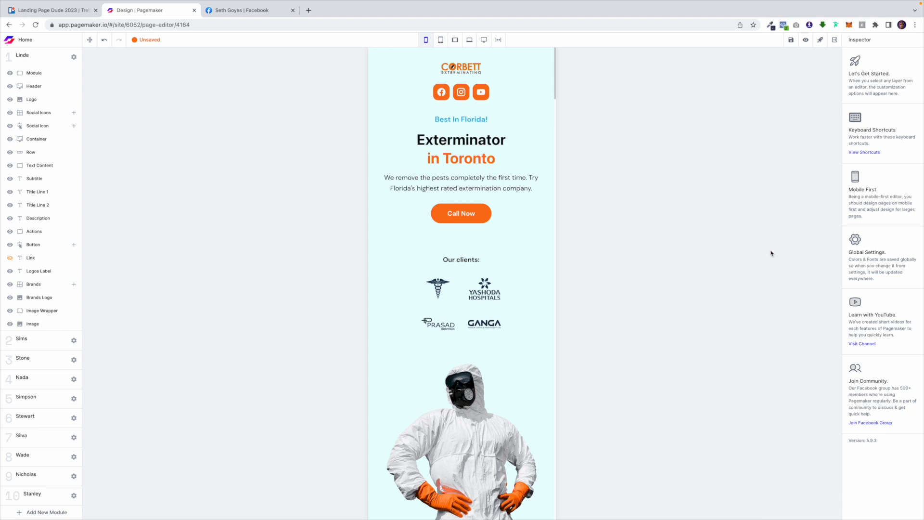
# Step: Scroll through the phone preview, then switch the preview to tablet width
pyautogui.click(478, 144)
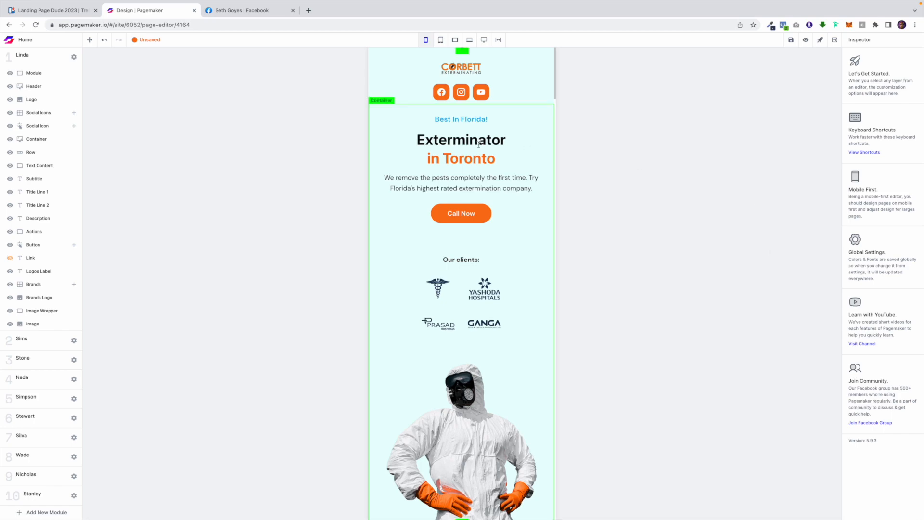
pyautogui.scroll(-3)
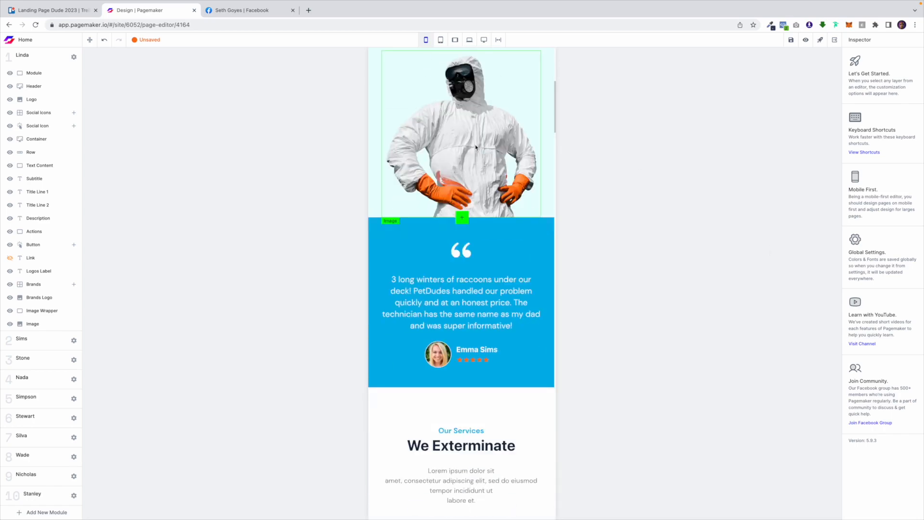
pyautogui.scroll(-3)
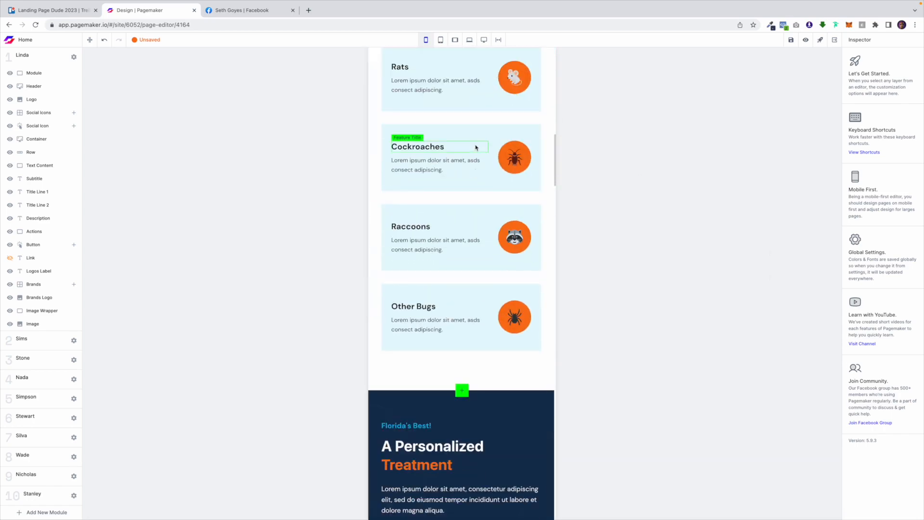
pyautogui.scroll(3)
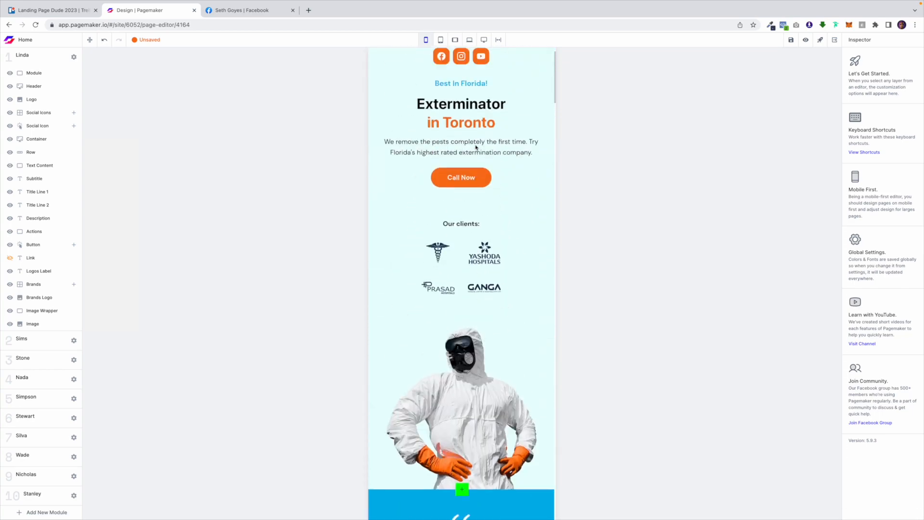
pyautogui.click(440, 39)
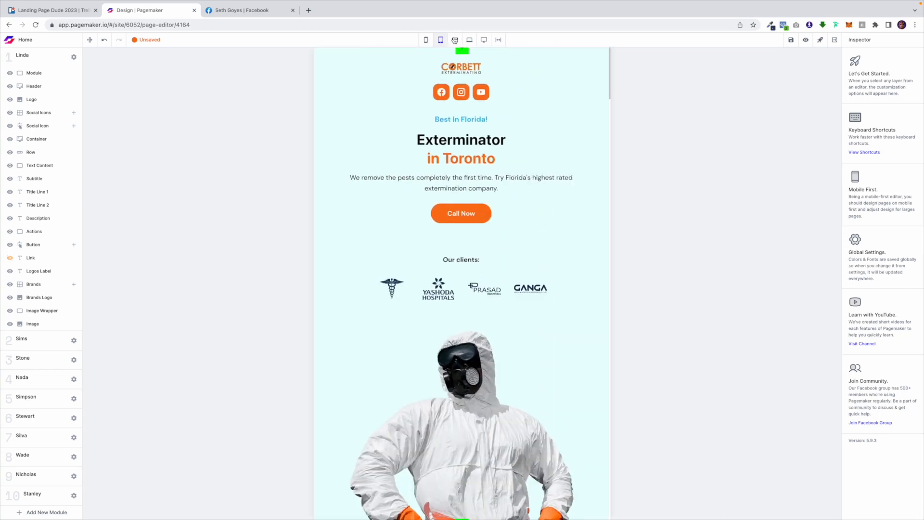
# Step: Switch to desktop width and select the hero exterminator photo to show its media settings
pyautogui.click(484, 39)
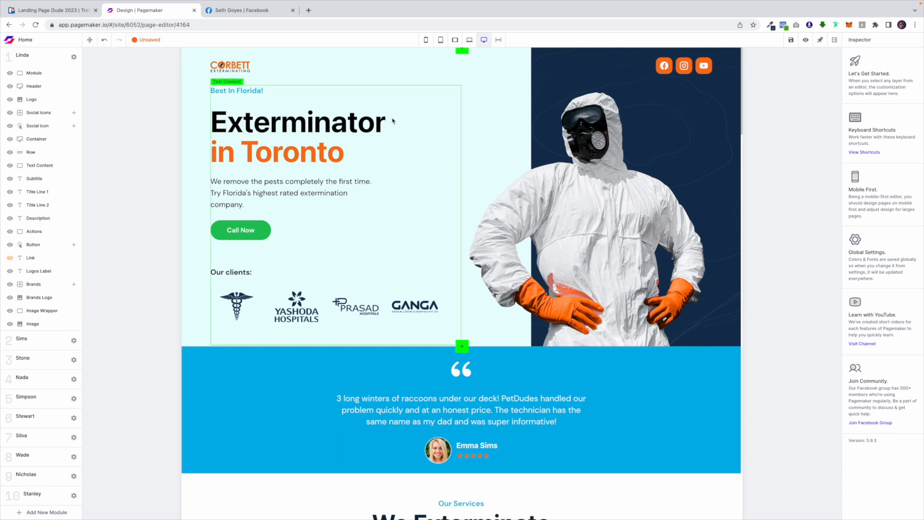
pyautogui.click(301, 122)
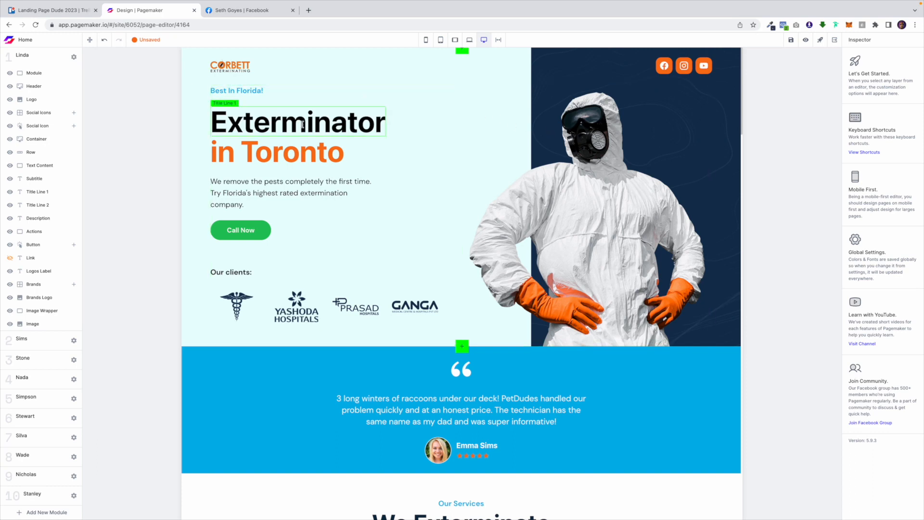
pyautogui.click(610, 195)
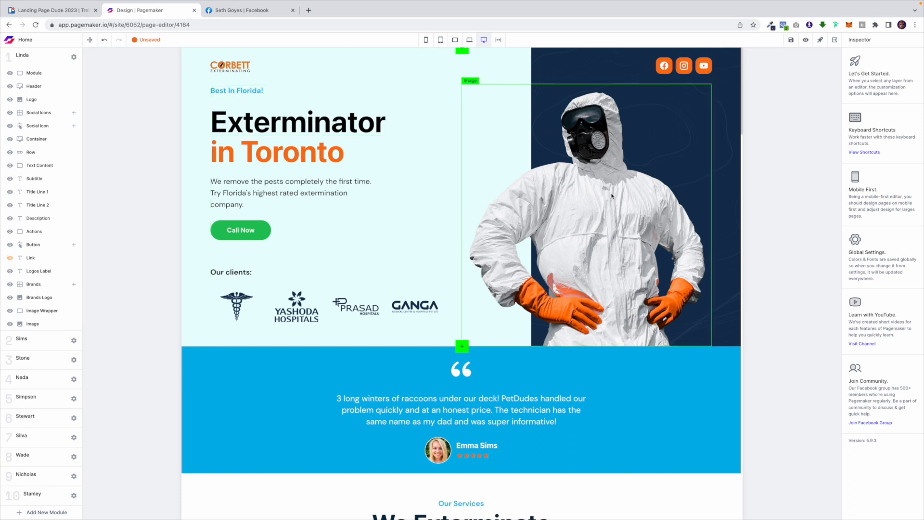
pyautogui.click(230, 272)
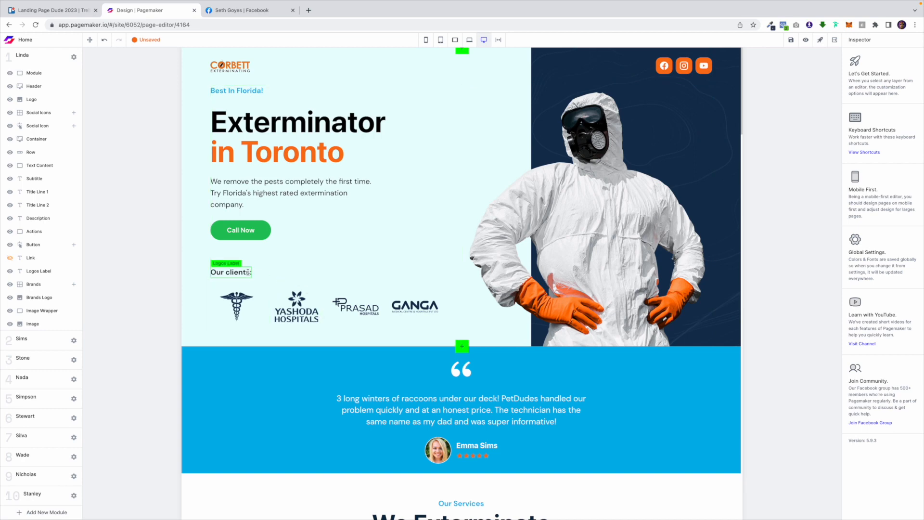
pyautogui.click(277, 151)
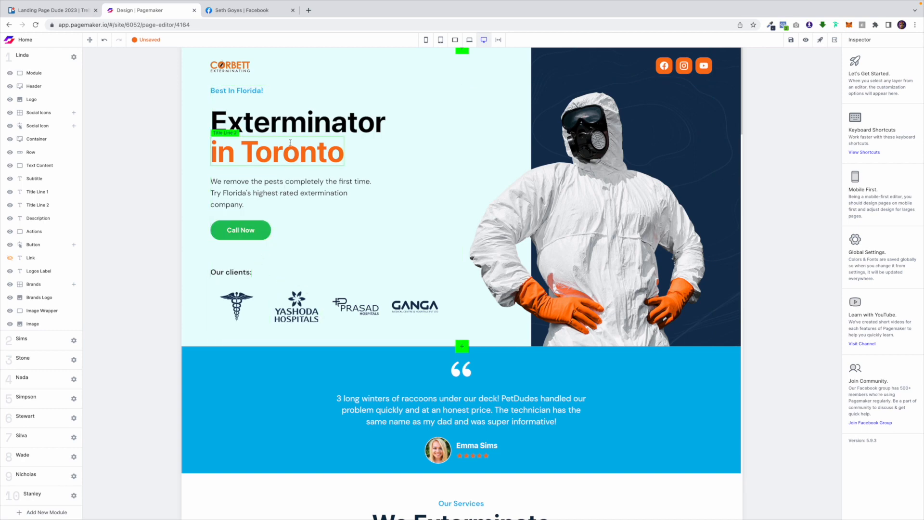
pyautogui.click(230, 64)
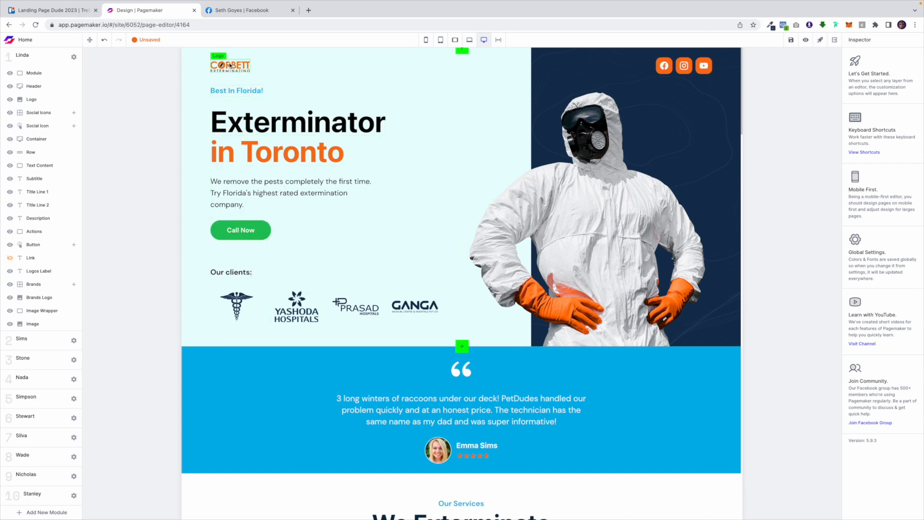
pyautogui.click(589, 177)
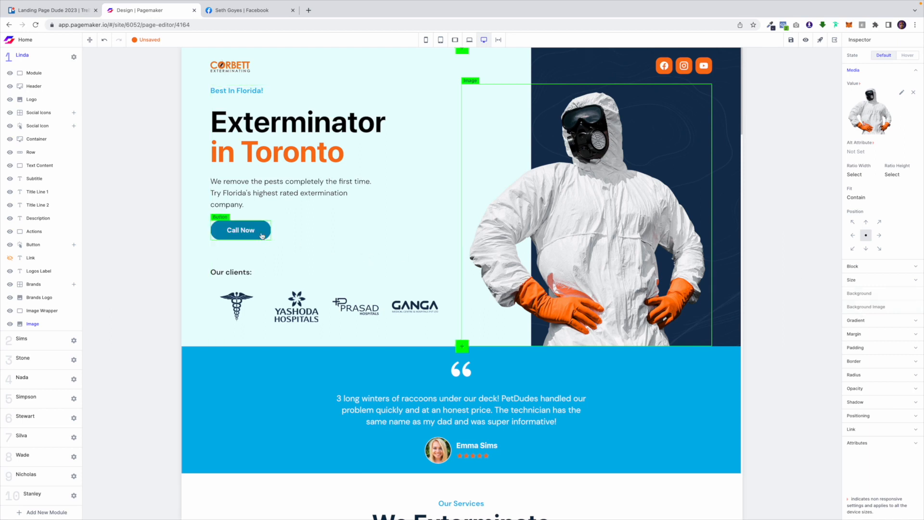
# Step: Set the Call Now button's background to Green 400 and retitle the headline 'Hey Dude'
pyautogui.click(240, 230)
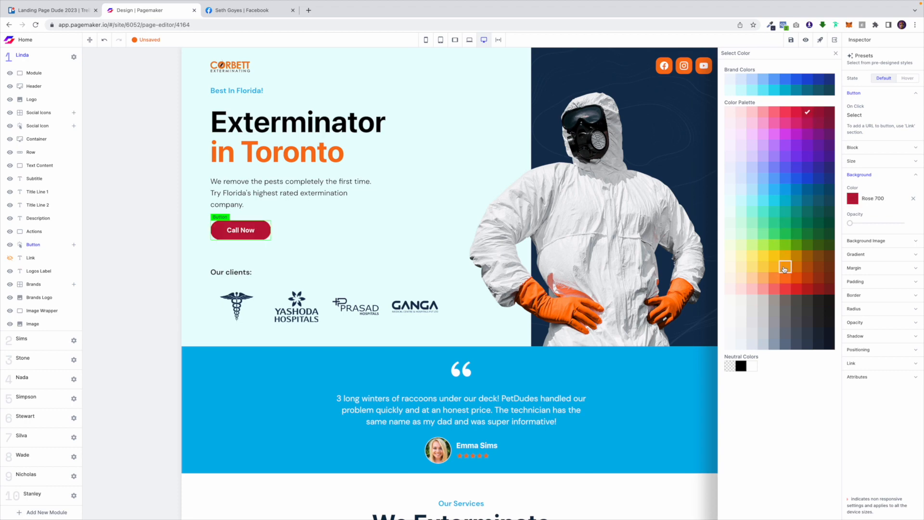
pyautogui.click(774, 233)
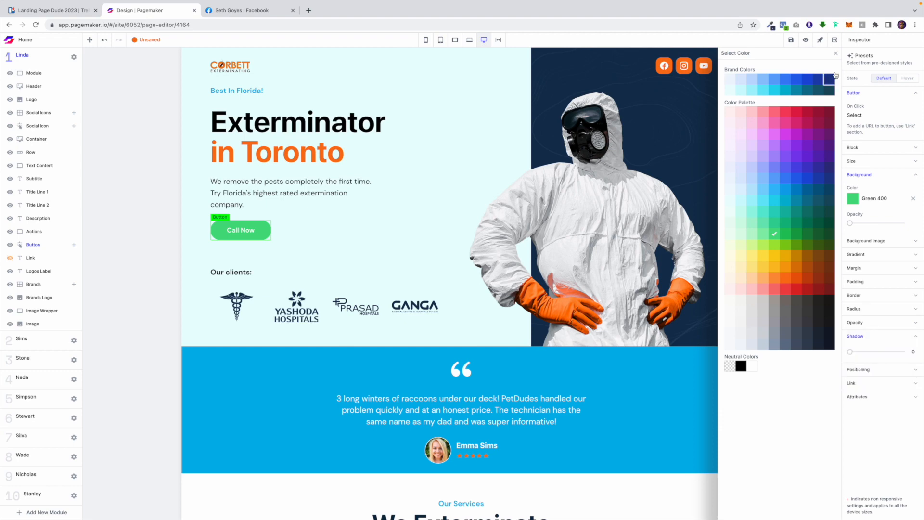
pyautogui.click(836, 53)
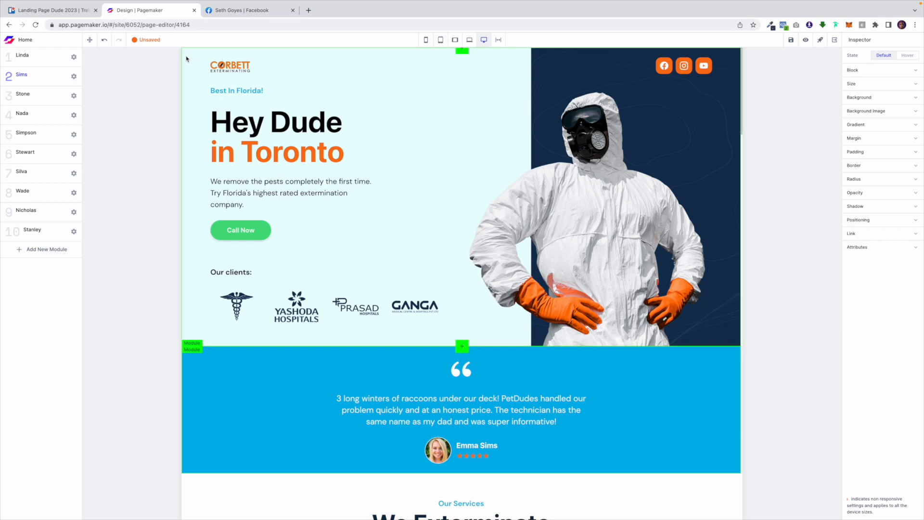
# Step: Expand the Linda module's layer list to reach the Call Now button layer
pyautogui.click(22, 56)
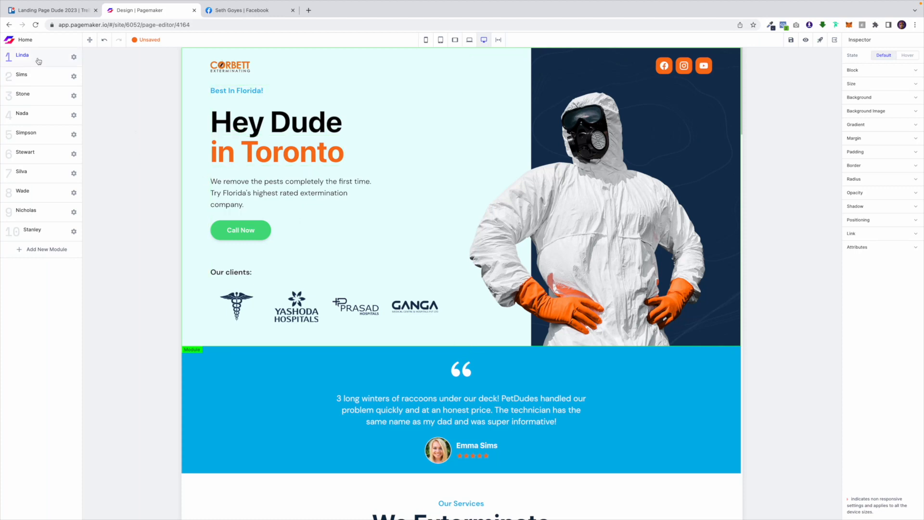
pyautogui.click(22, 55)
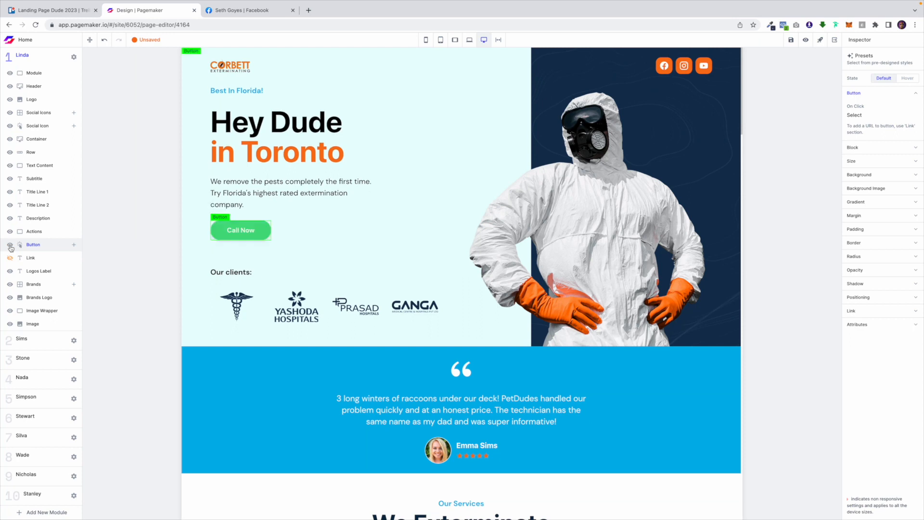
# Step: Reveal and select the Request Call link, then show the Linda module's move/reset/remove settings
pyautogui.click(9, 259)
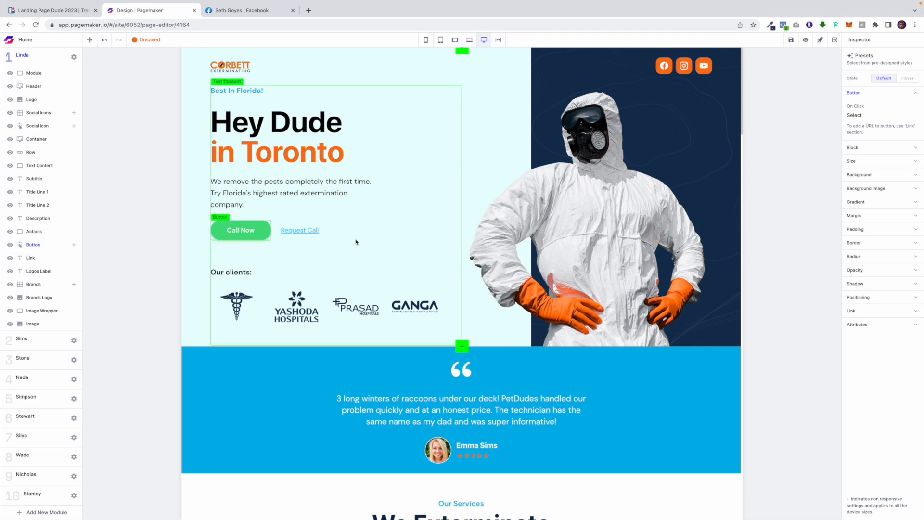
pyautogui.click(299, 230)
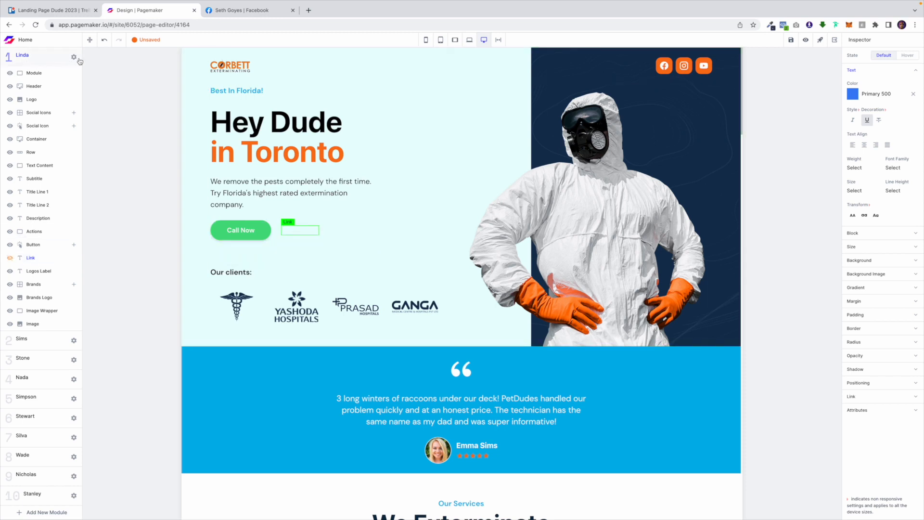
pyautogui.click(74, 58)
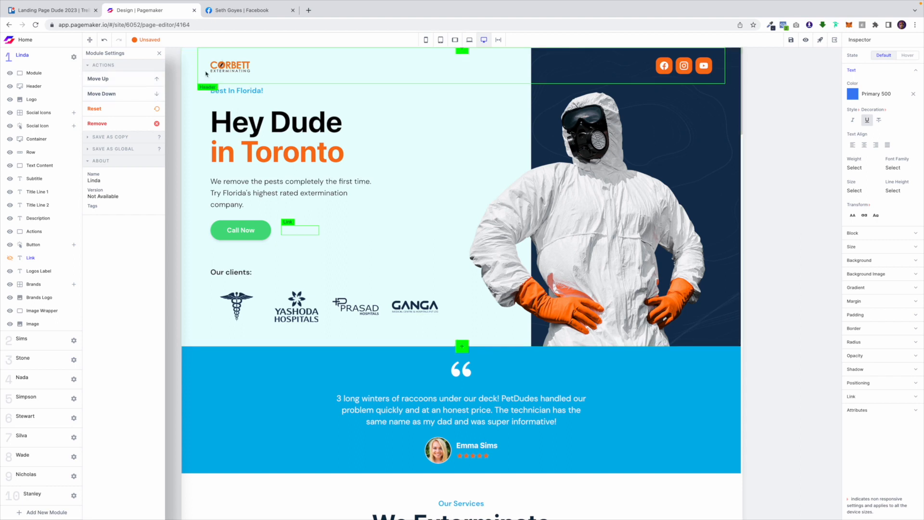
pyautogui.click(34, 72)
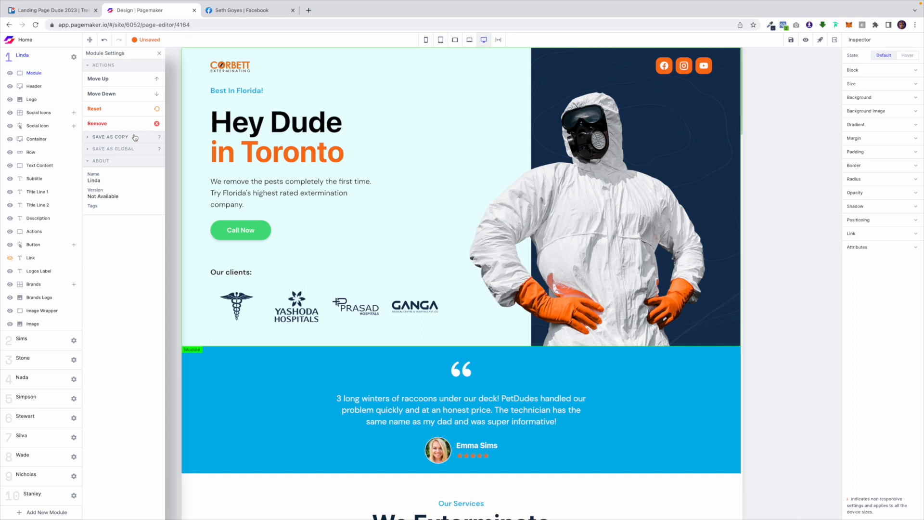
pyautogui.moveTo(295, 22)
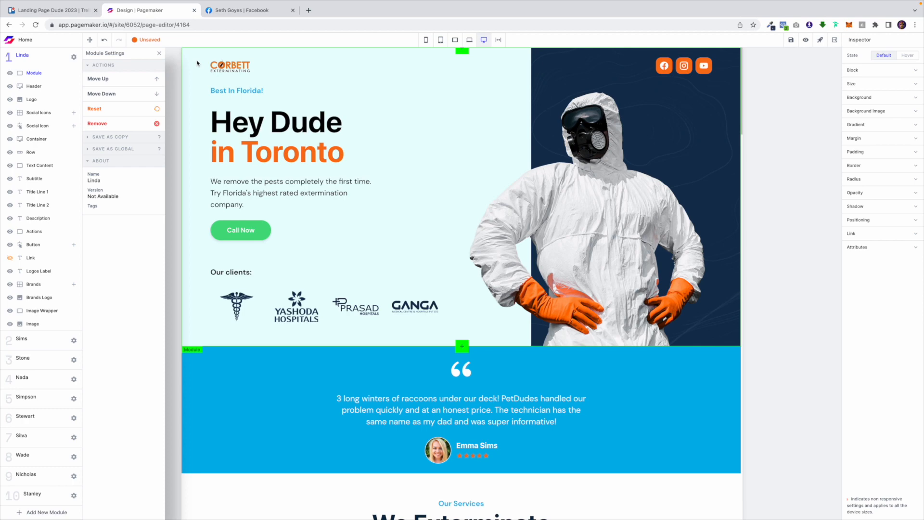
# Step: Insert a new section below the Toronto hero, bringing up the Search Modules library
pyautogui.scroll(-3)
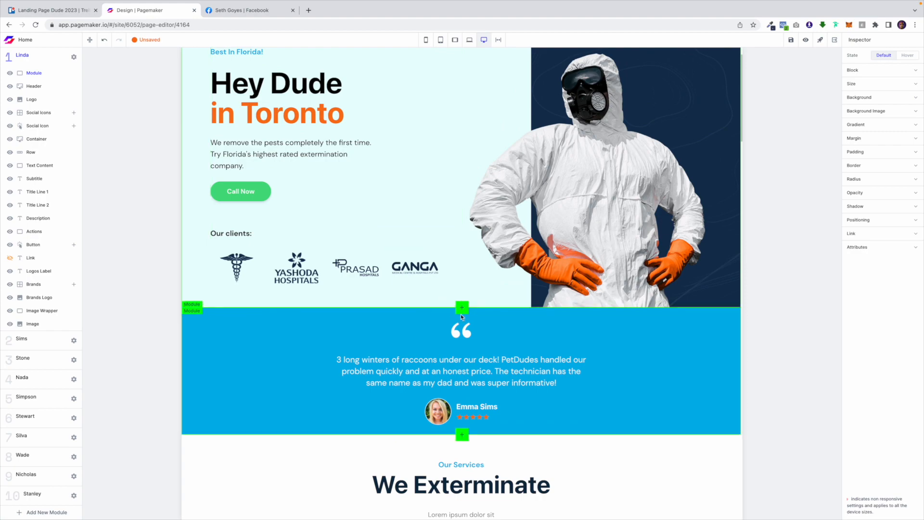
pyautogui.scroll(-3)
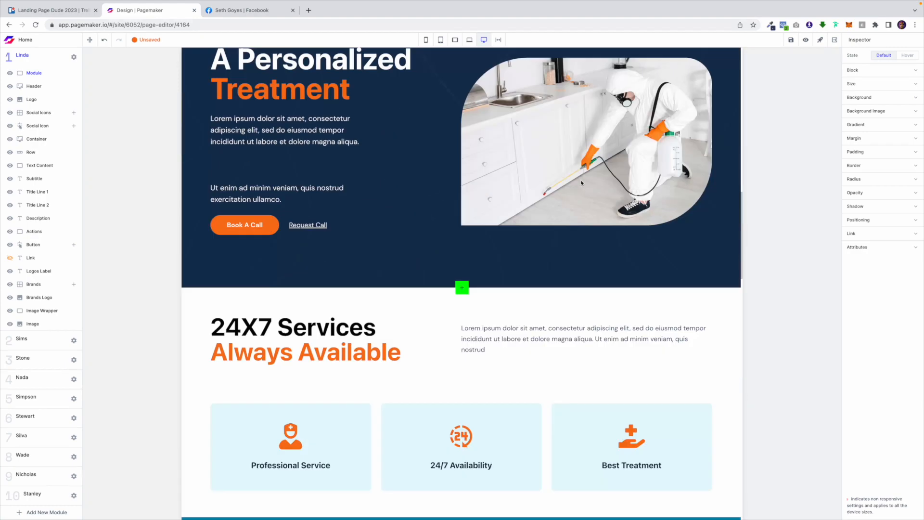
pyautogui.scroll(-3)
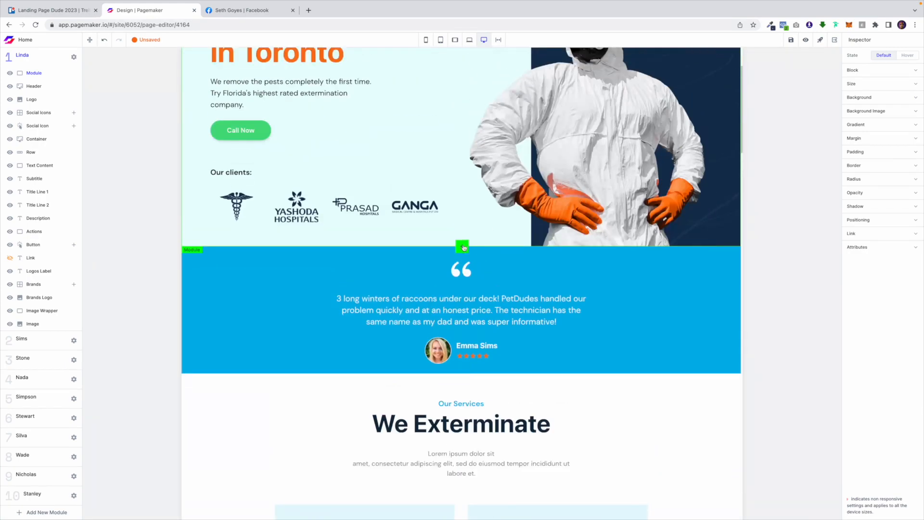
pyautogui.click(46, 511)
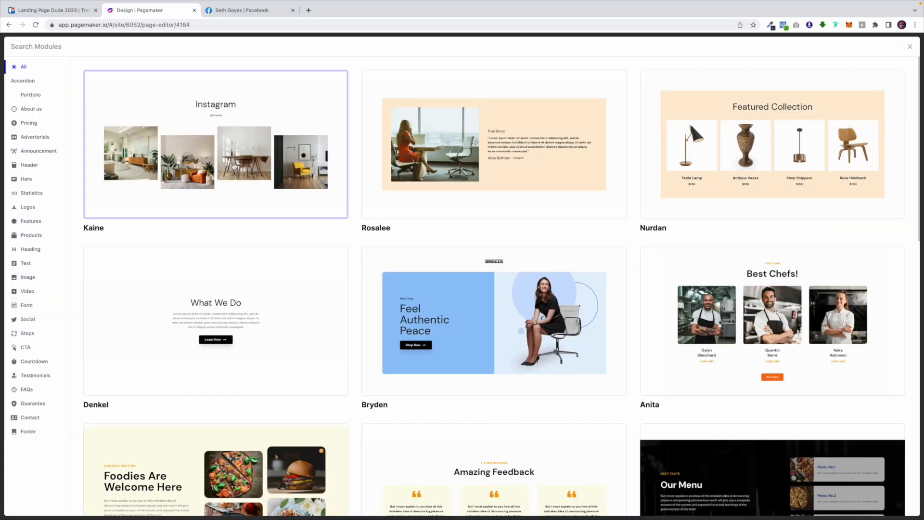
# Step: Browse CTA, Steps, Form and Hero designs, then insert the 'Now Accepting September Pre-Booking' announcement bar
pyautogui.scroll(-3)
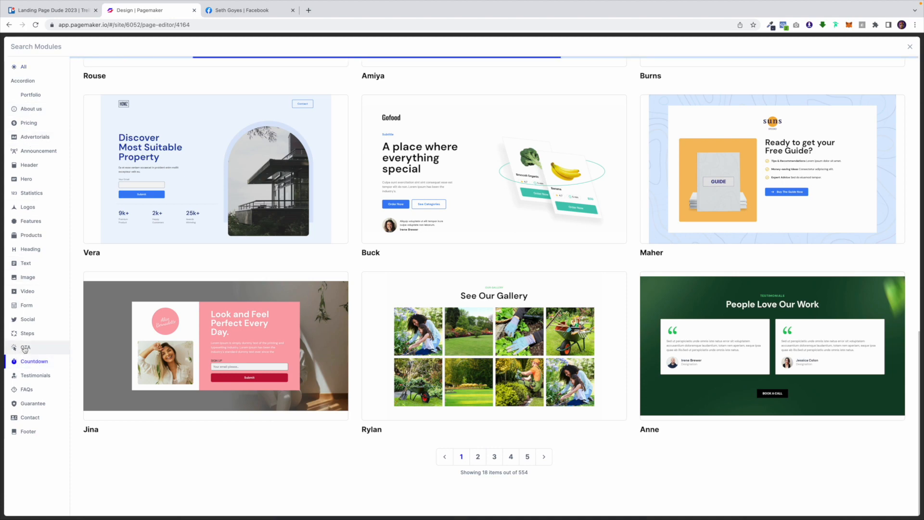
pyautogui.click(26, 348)
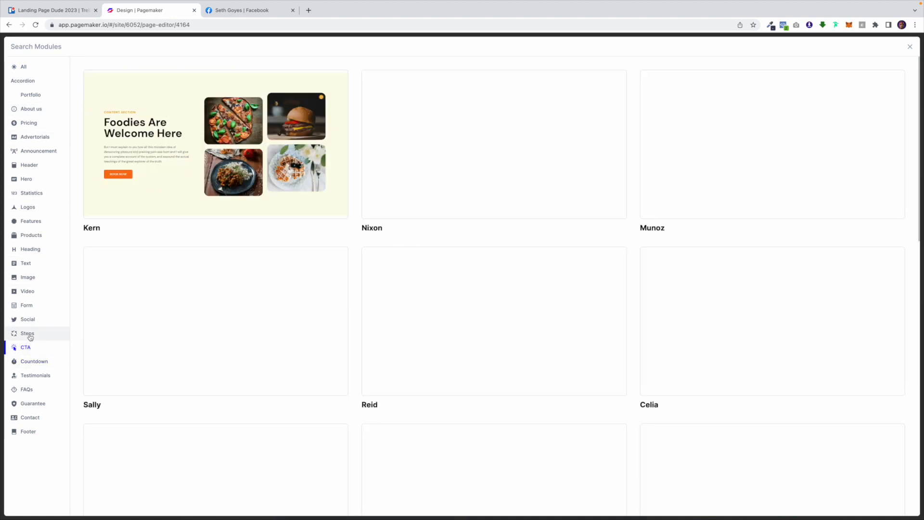
pyautogui.click(27, 318)
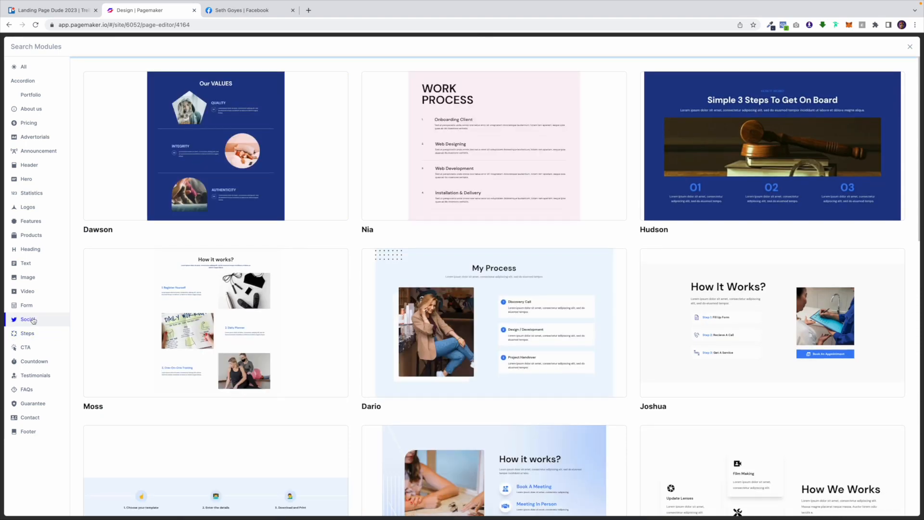
pyautogui.click(26, 305)
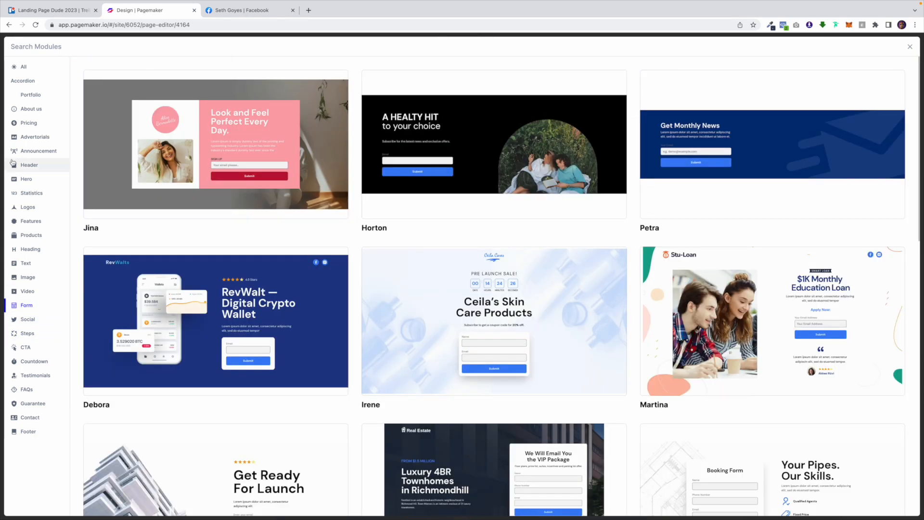
pyautogui.click(26, 179)
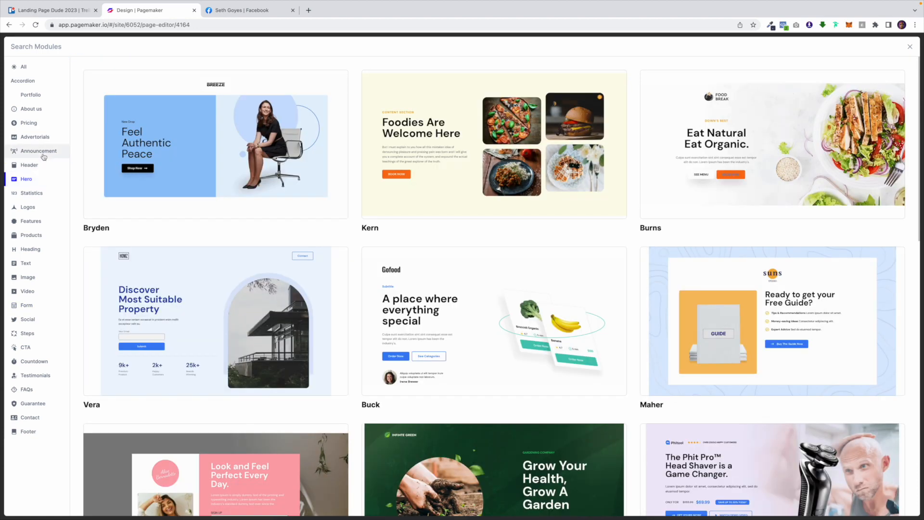
pyautogui.click(39, 151)
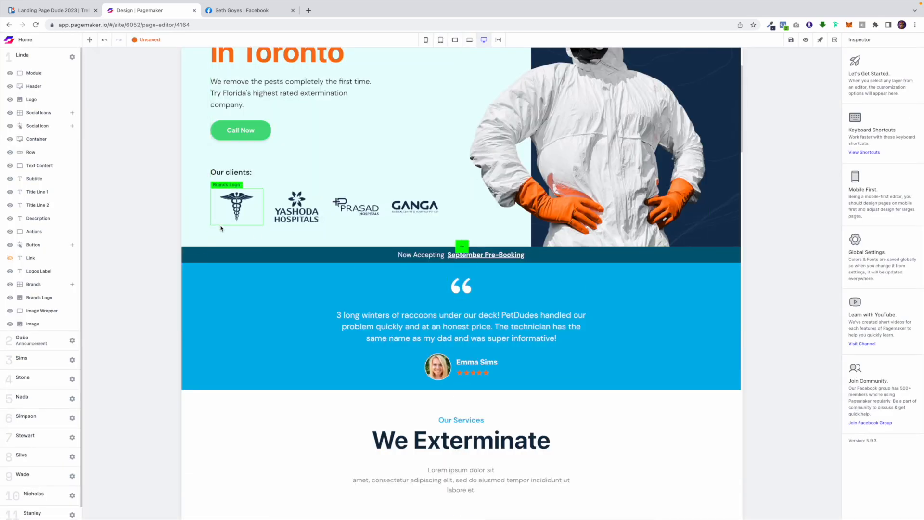
# Step: Add a Custom Code module below the testimonial, showing its starter HTML editor
pyautogui.click(239, 260)
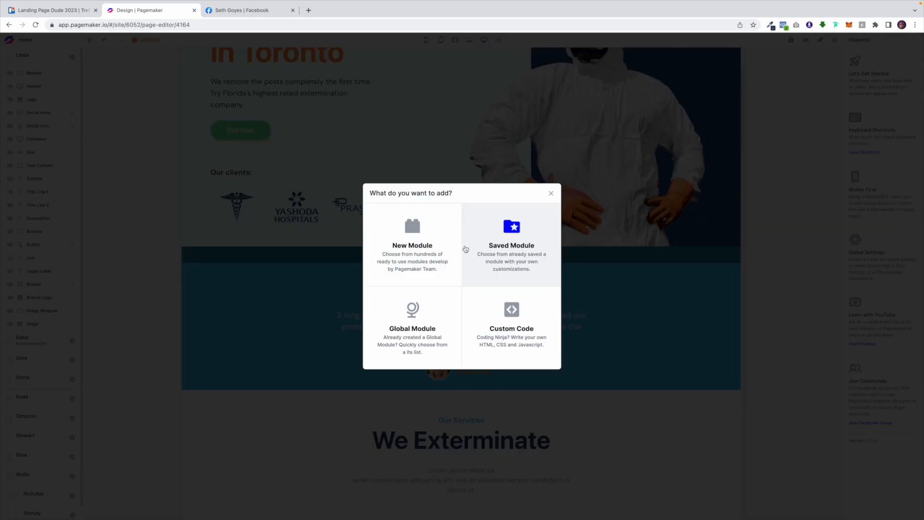
pyautogui.moveTo(533, 232)
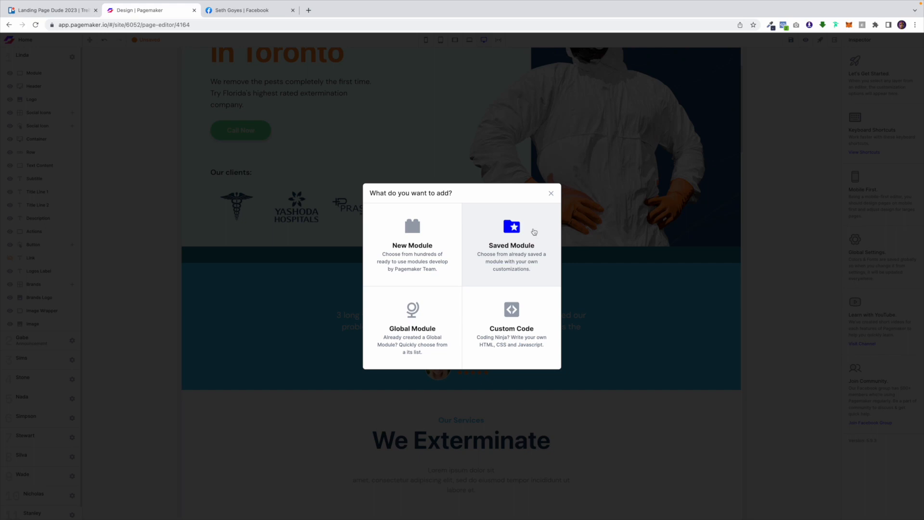
pyautogui.click(551, 193)
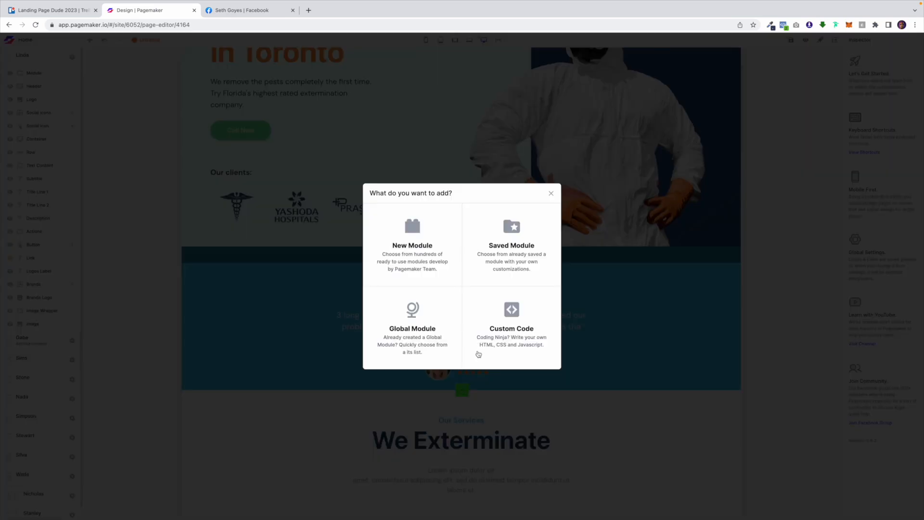
pyautogui.moveTo(412, 321)
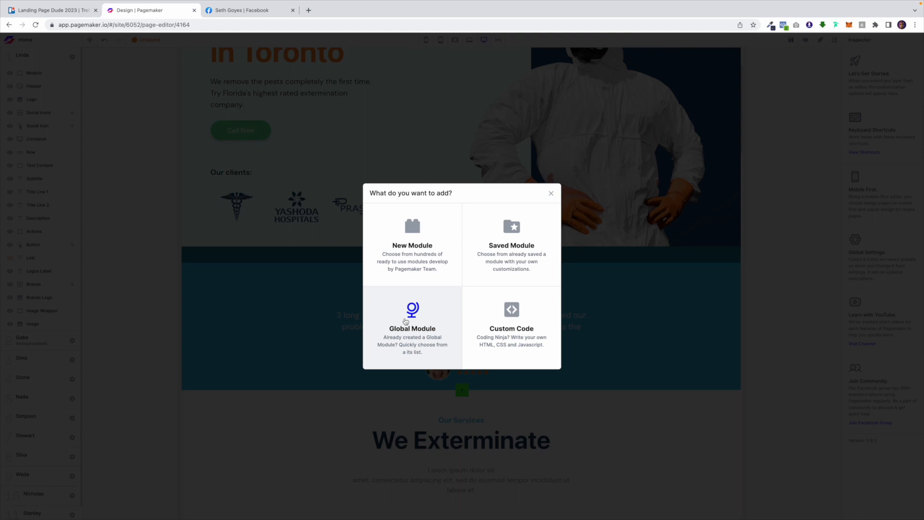
pyautogui.click(510, 327)
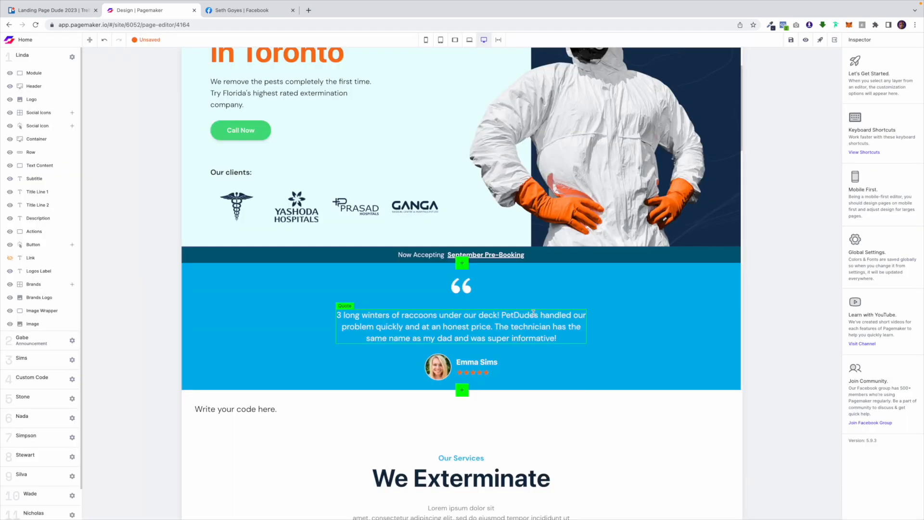
pyautogui.scroll(-3)
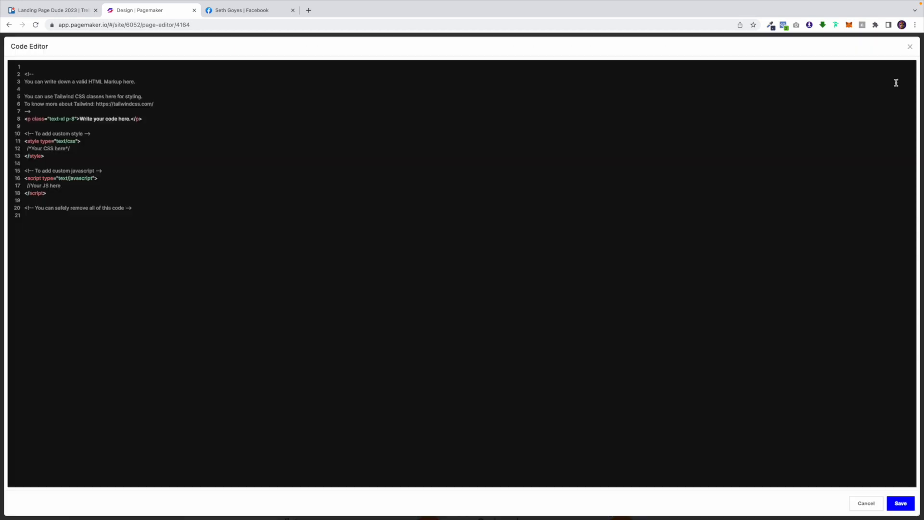
pyautogui.moveTo(524, 208)
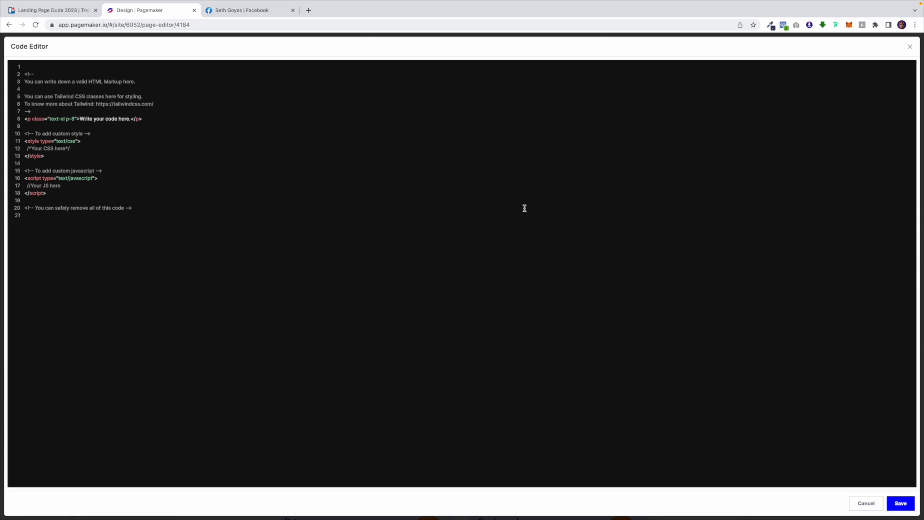
pyautogui.moveTo(433, 145)
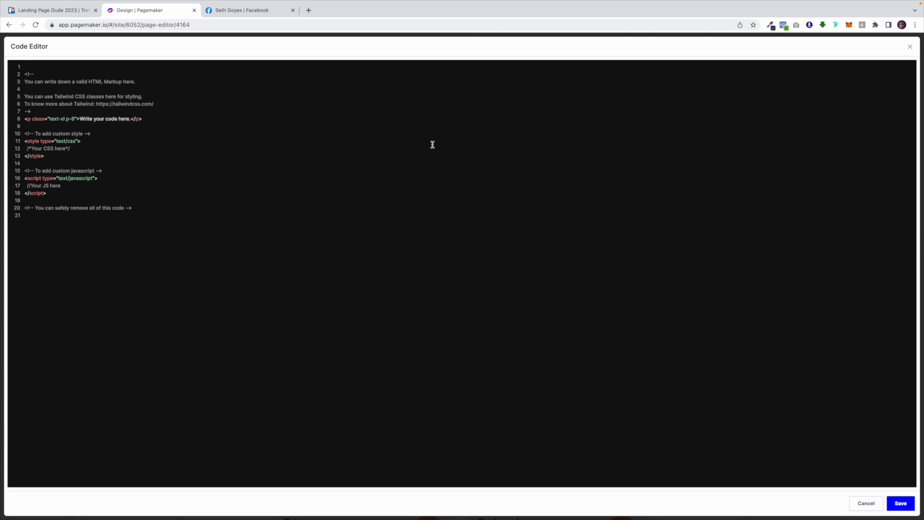
pyautogui.moveTo(352, 130)
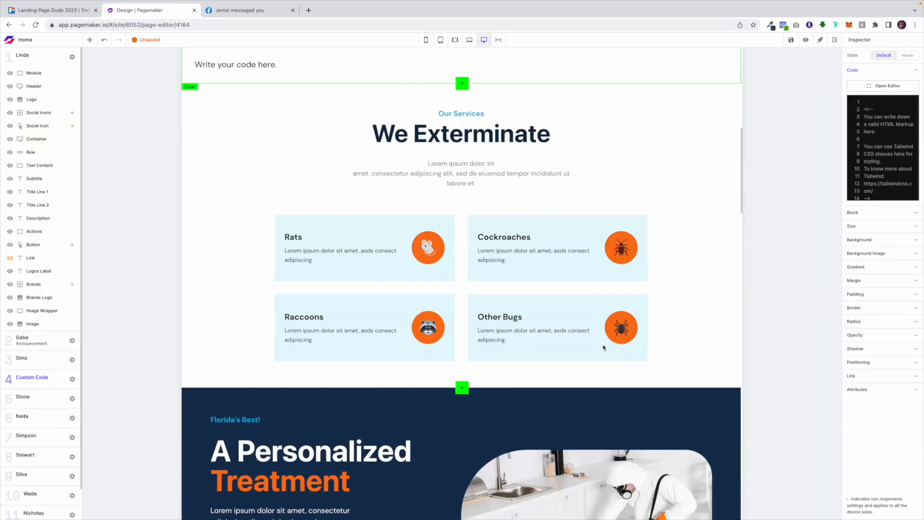
# Step: Adjust the We Exterminate grid's Items count back down to four cards, removing the duplicate Physiotherapy cards
pyautogui.scroll(3)
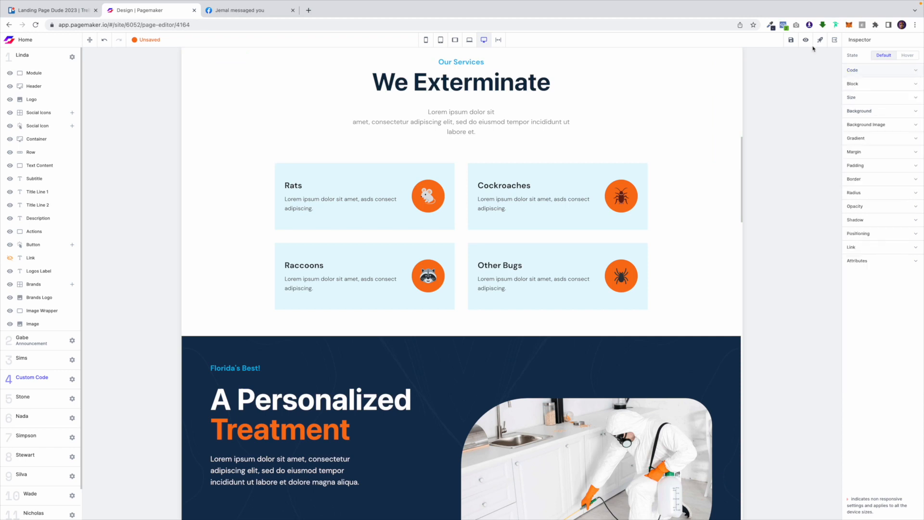
pyautogui.click(364, 195)
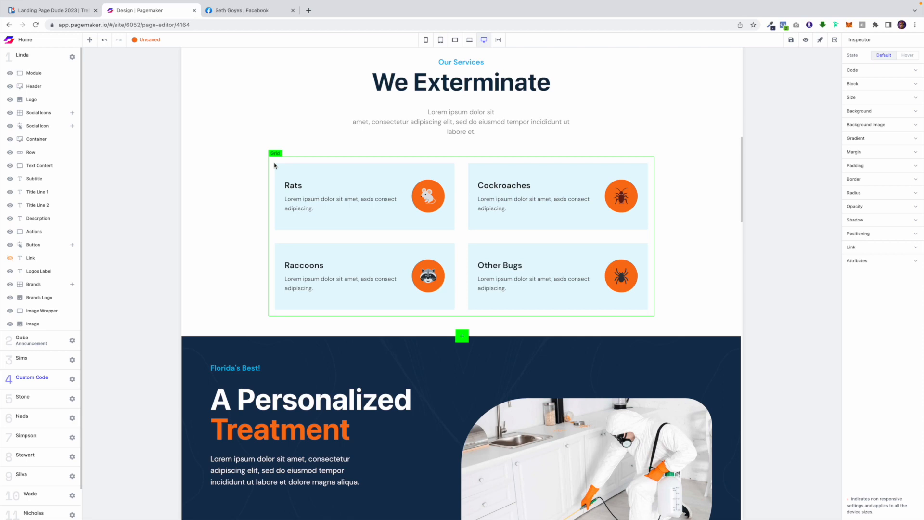
pyautogui.click(274, 153)
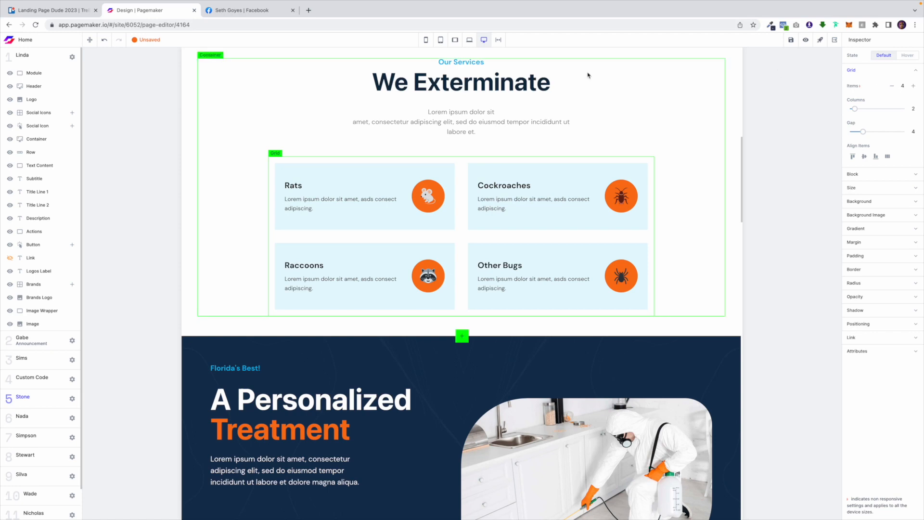
pyautogui.click(461, 121)
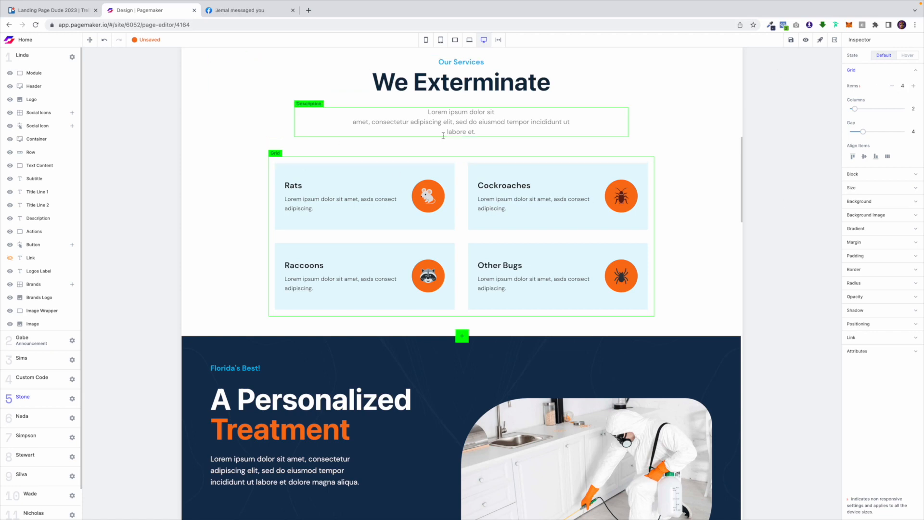
pyautogui.click(916, 85)
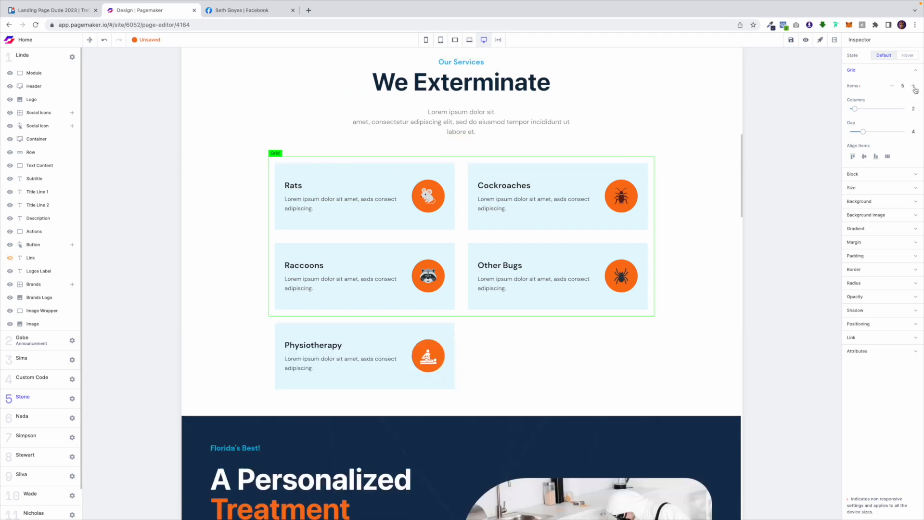
pyautogui.click(914, 86)
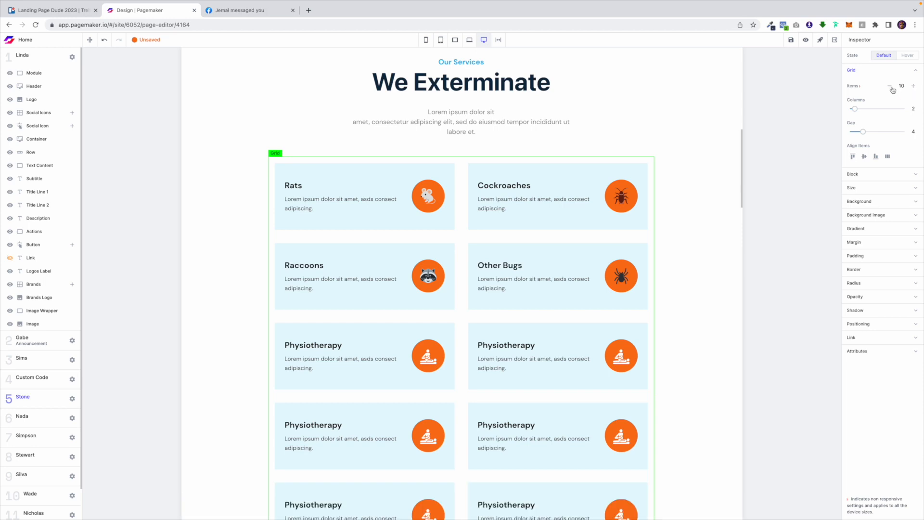
pyautogui.click(892, 86)
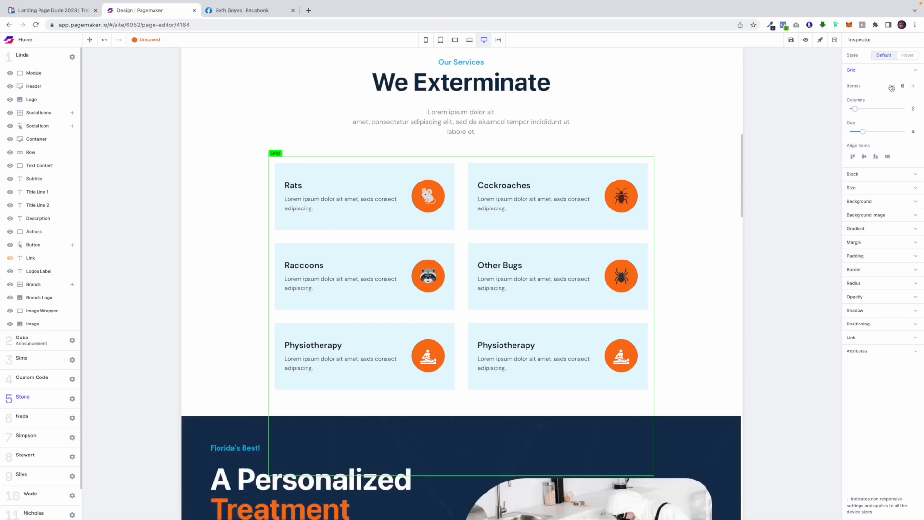
pyautogui.click(892, 86)
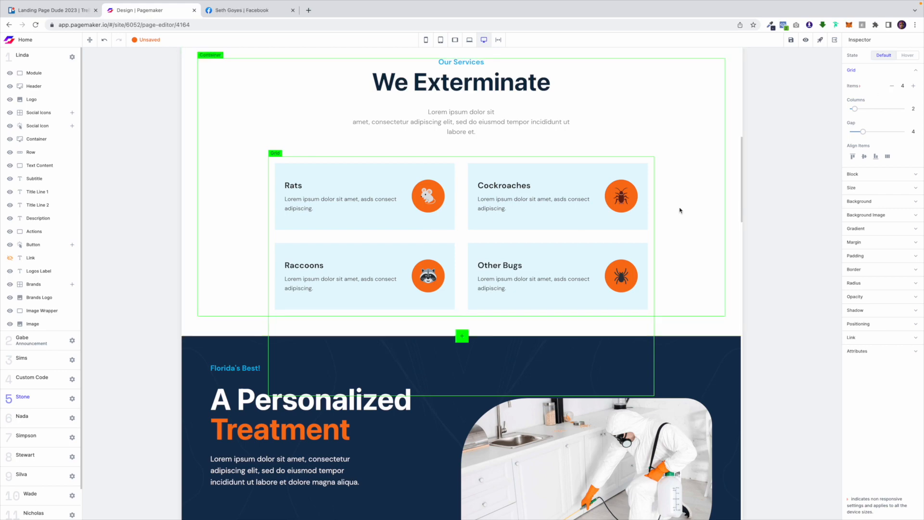
pyautogui.scroll(-3)
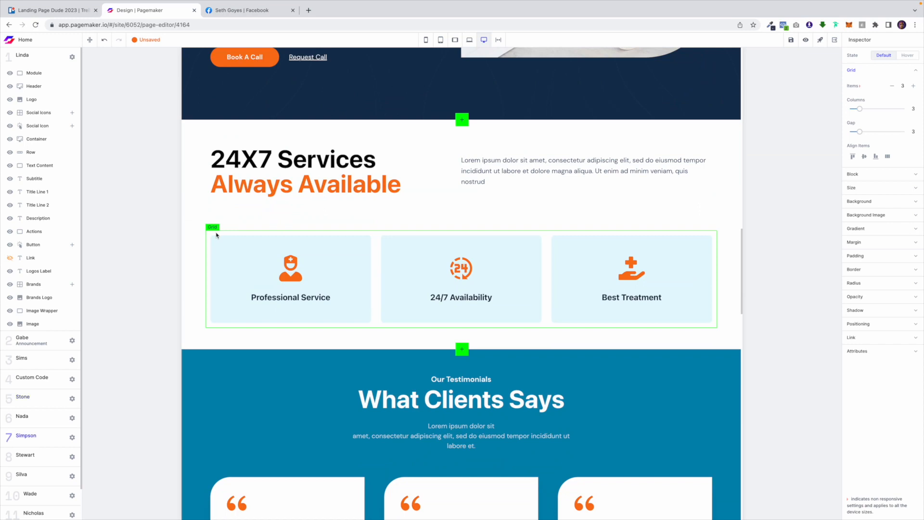
# Step: Raise the 24X7 Services grid's Items to 4, adding a second Professional Service card in the row
pyautogui.click(915, 86)
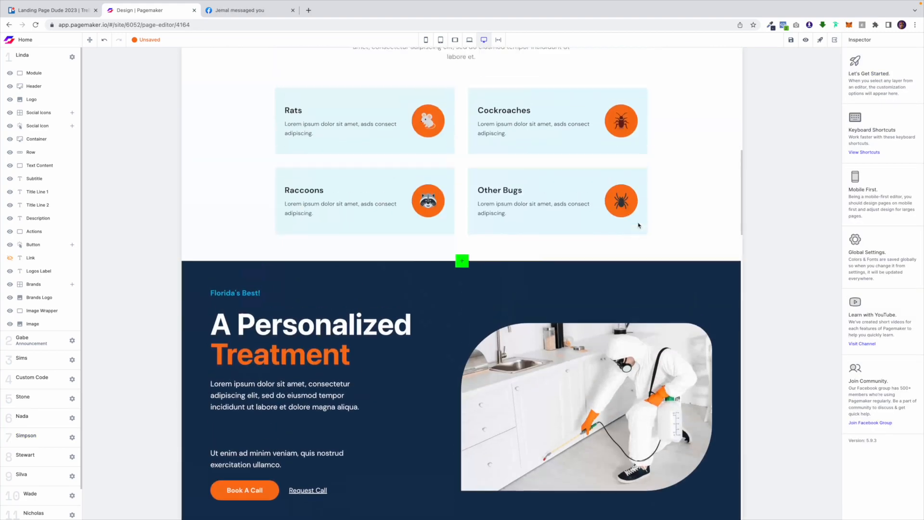
pyautogui.scroll(3)
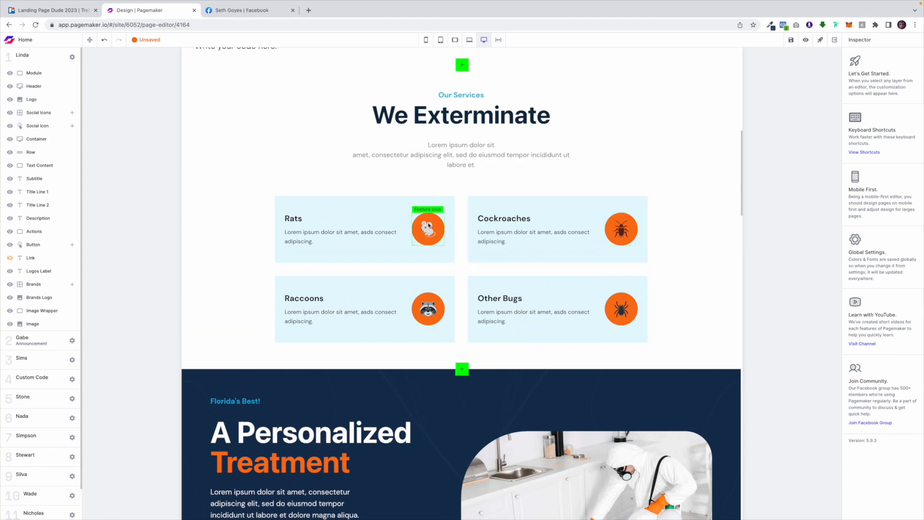
pyautogui.scroll(-3)
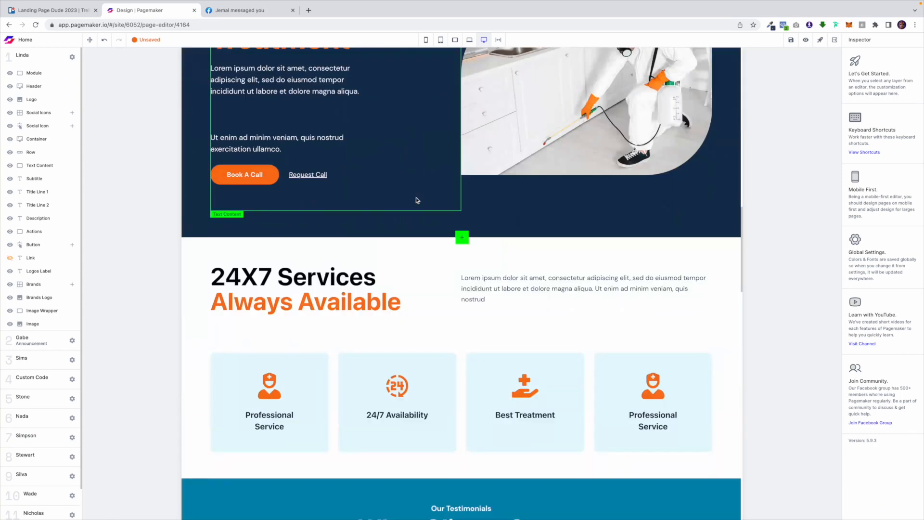
# Step: Select the service card icons, ending on the first Professional Service icon
pyautogui.click(268, 259)
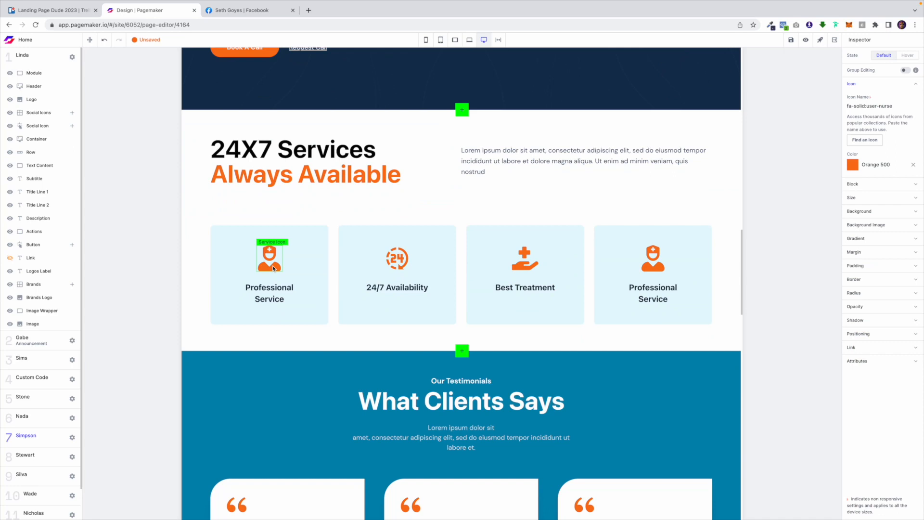
pyautogui.click(652, 253)
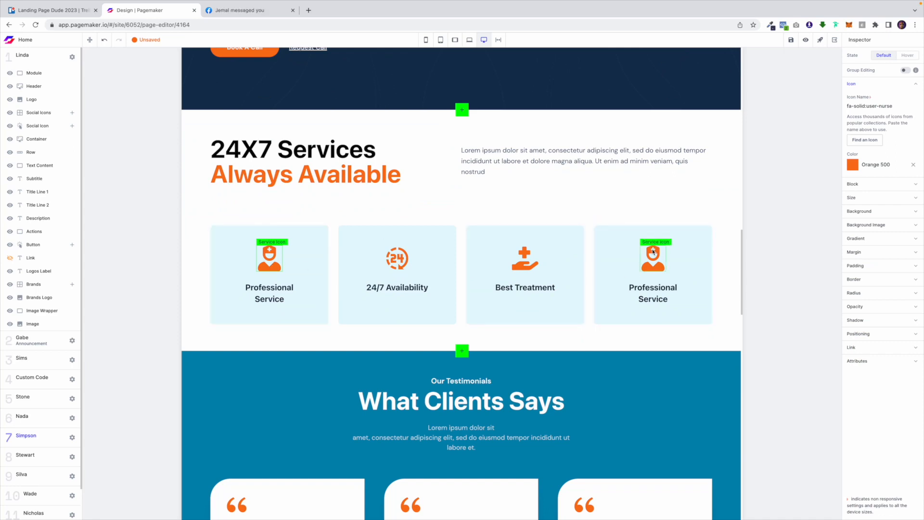
pyautogui.click(269, 274)
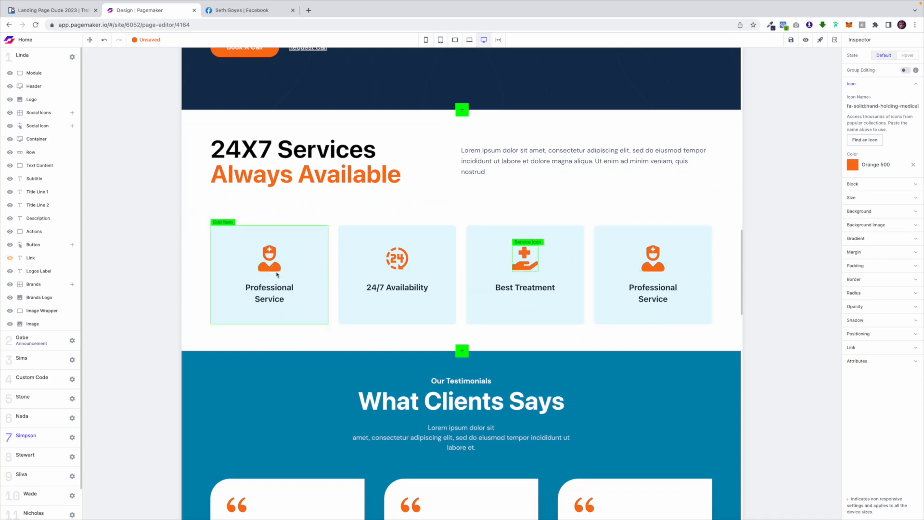
pyautogui.click(269, 258)
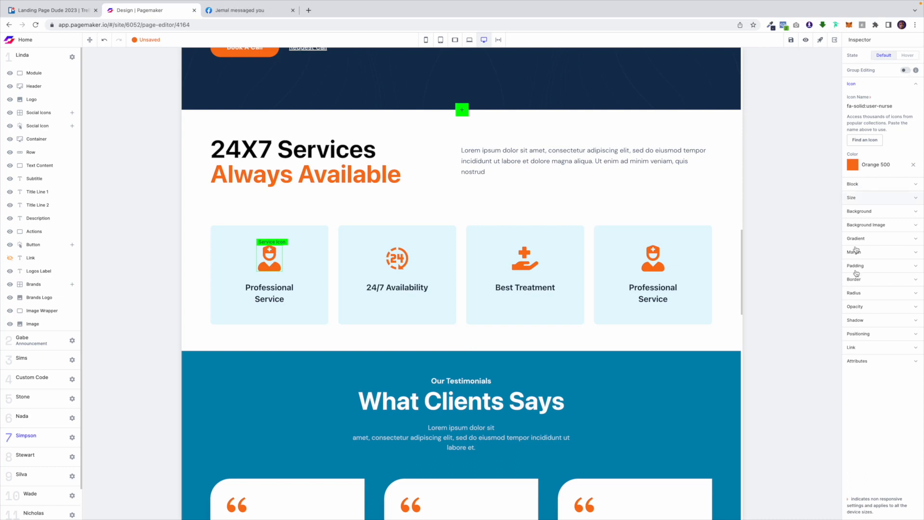
# Step: With Group Editing on, recolour all four service icons to Green 600
pyautogui.click(904, 71)
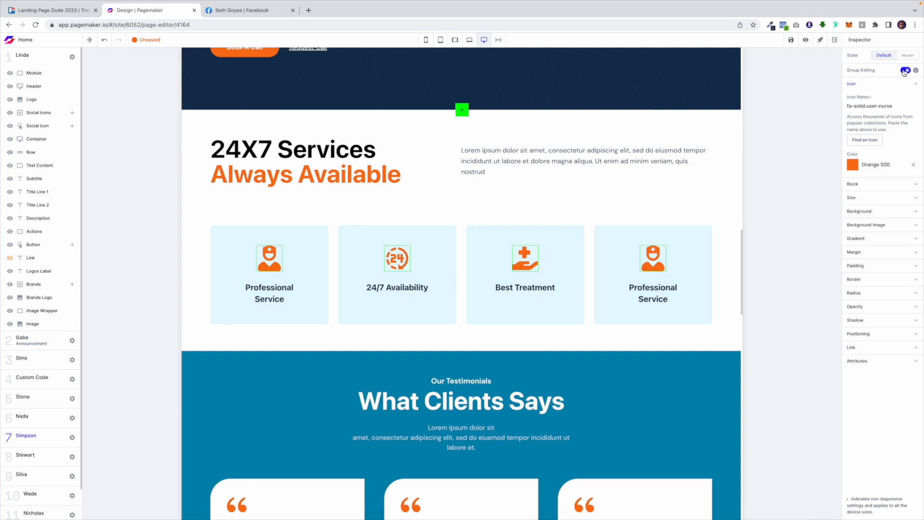
pyautogui.click(850, 164)
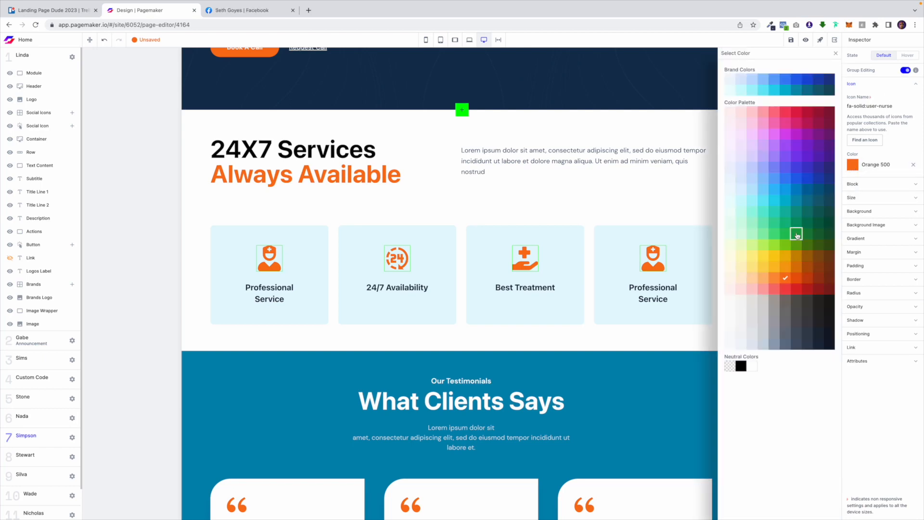
pyautogui.click(796, 233)
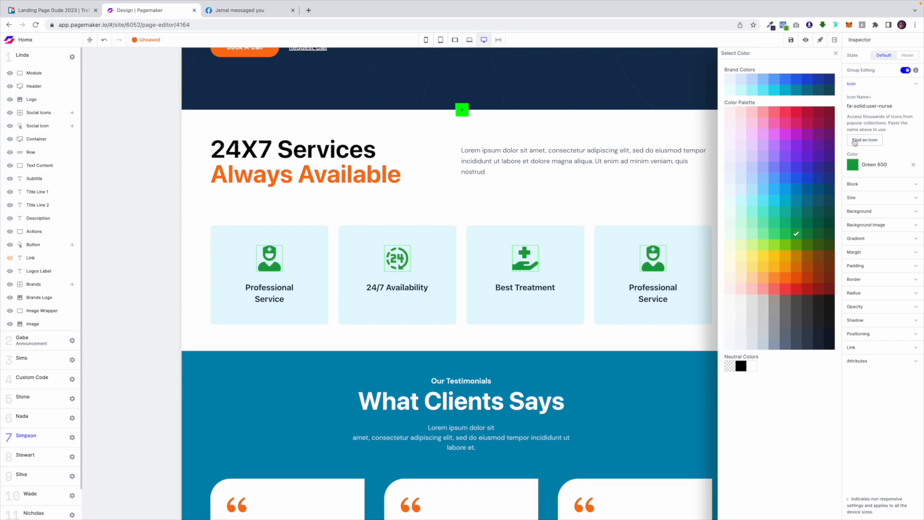
pyautogui.scroll(-3)
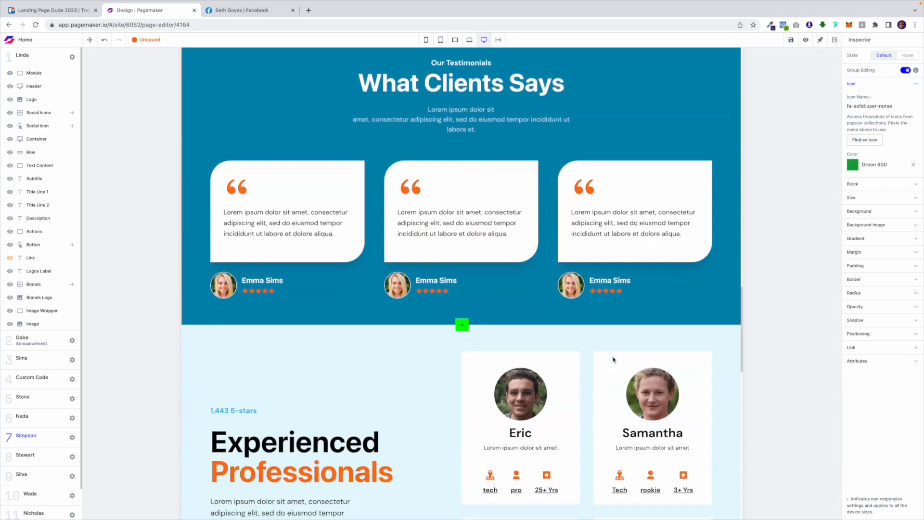
# Step: Raise the team grid's Items from 4 to 6, adding two Sabreena cards, then switch to mobile layout
pyautogui.scroll(-3)
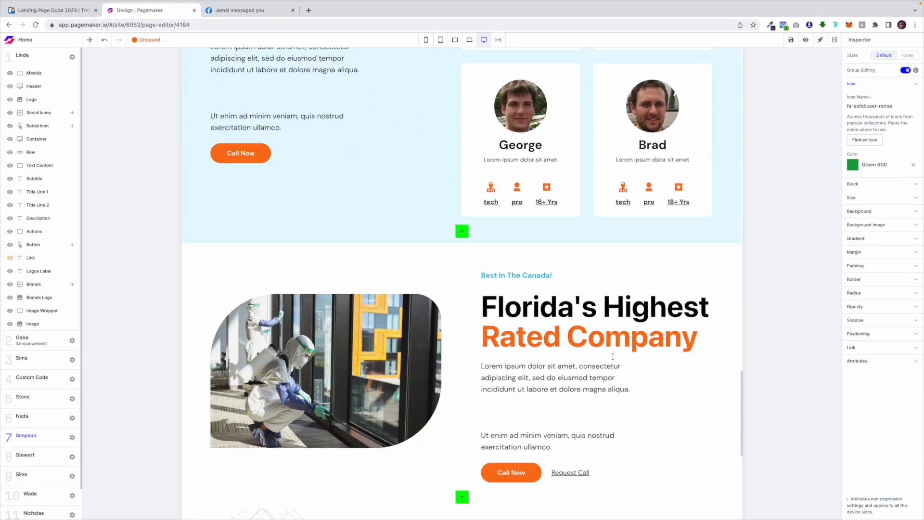
pyautogui.scroll(3)
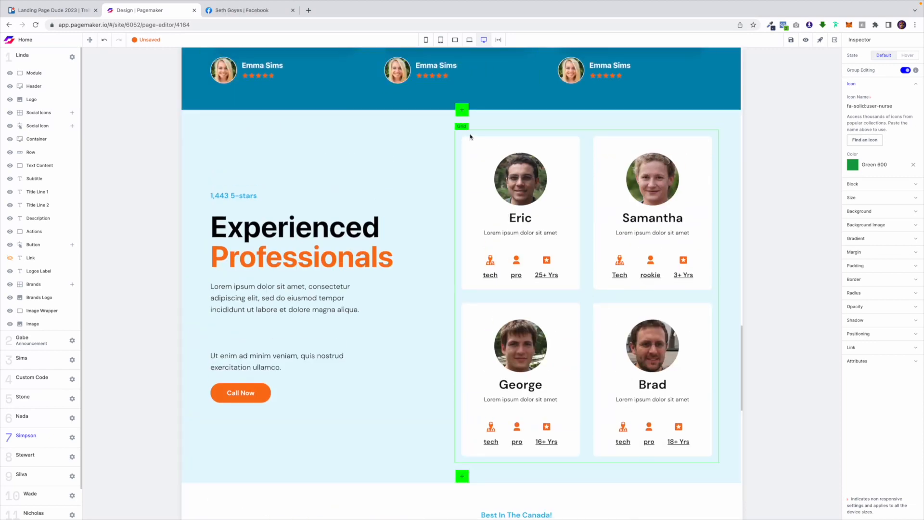
pyautogui.click(463, 126)
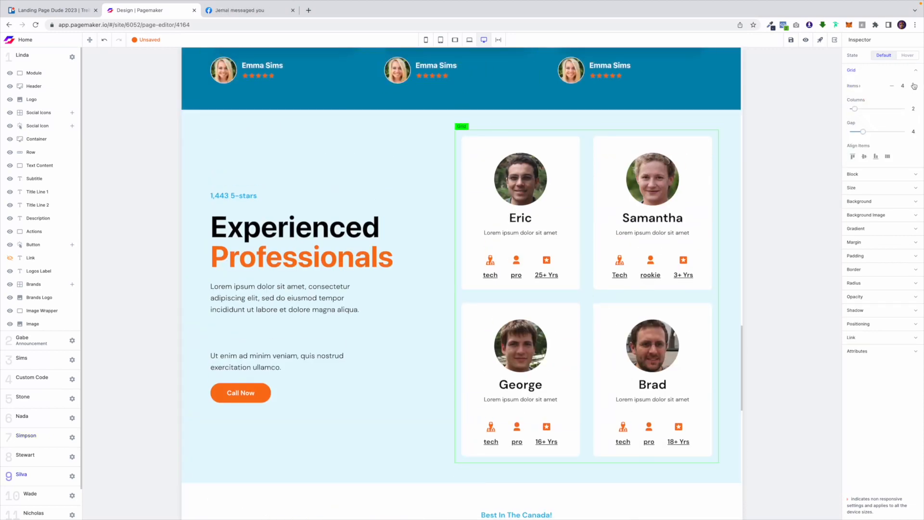
pyautogui.scroll(-3)
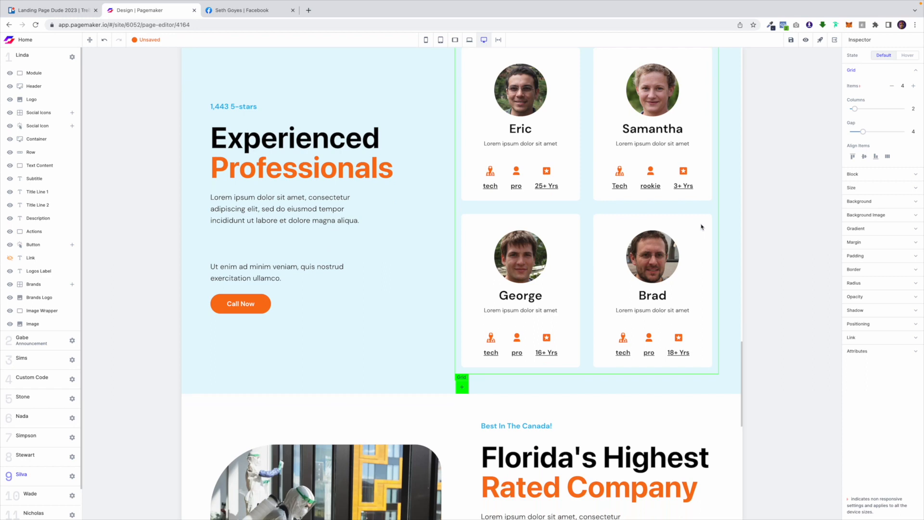
pyautogui.click(915, 85)
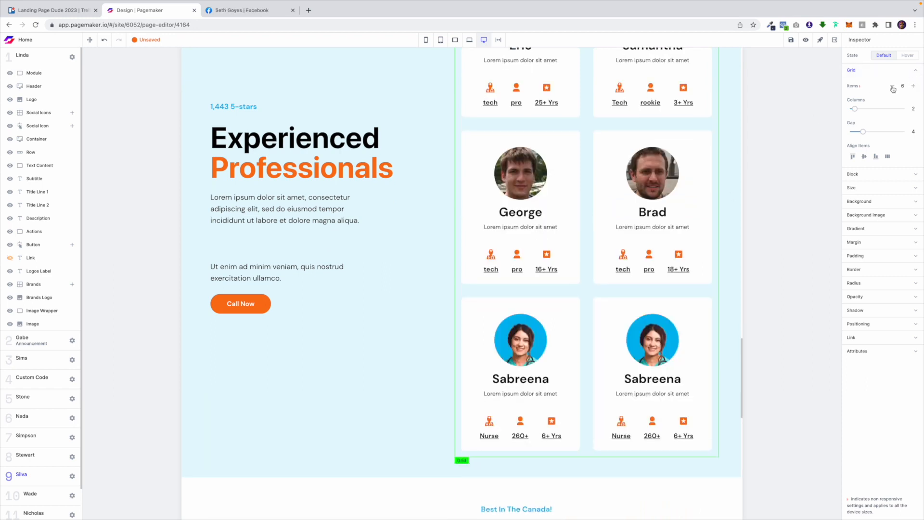
pyautogui.click(890, 86)
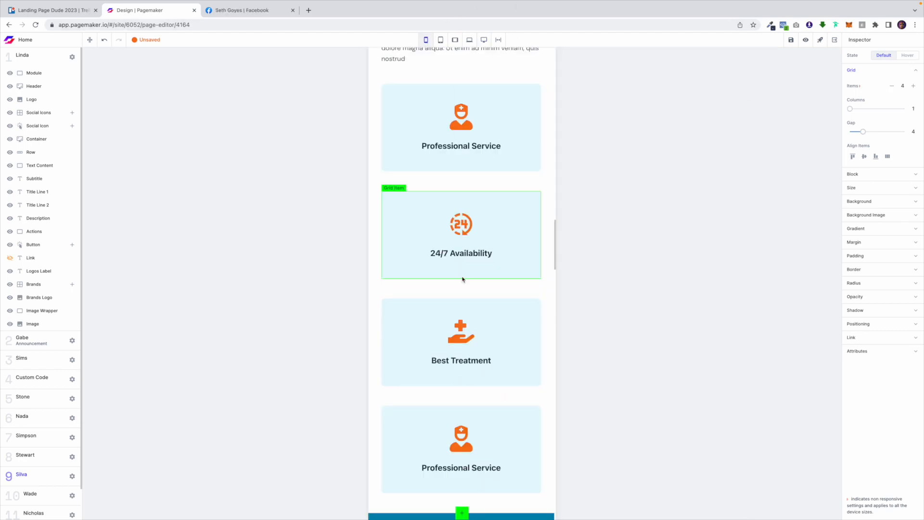
# Step: Scroll through the phone-width preview to check the stacked service cards and hero
pyautogui.scroll(-3)
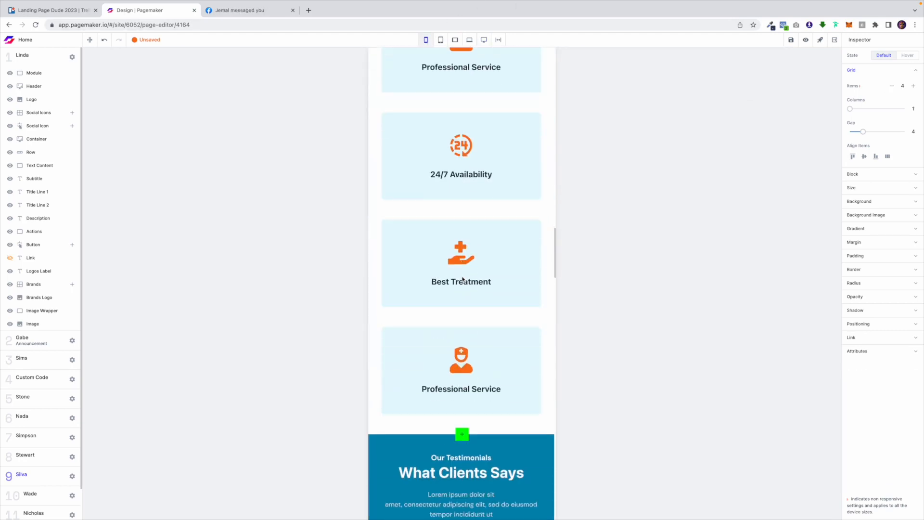
pyautogui.scroll(3)
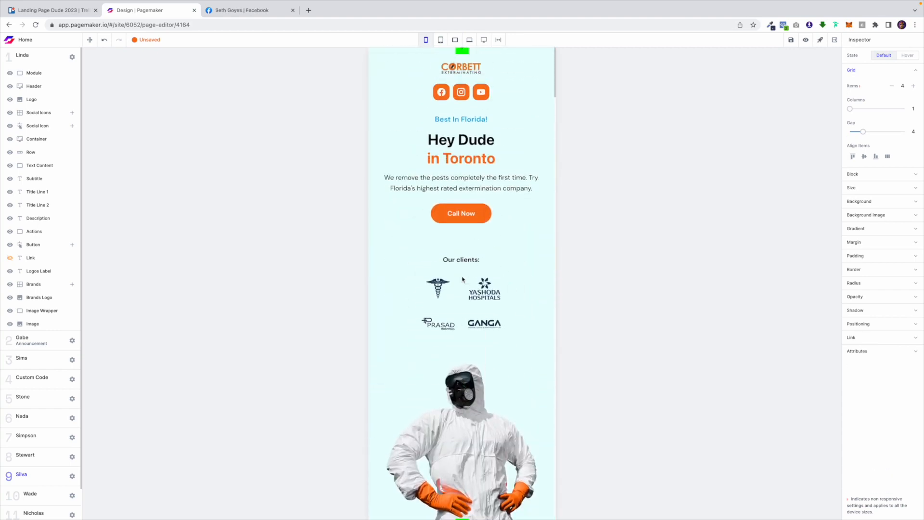
pyautogui.click(462, 304)
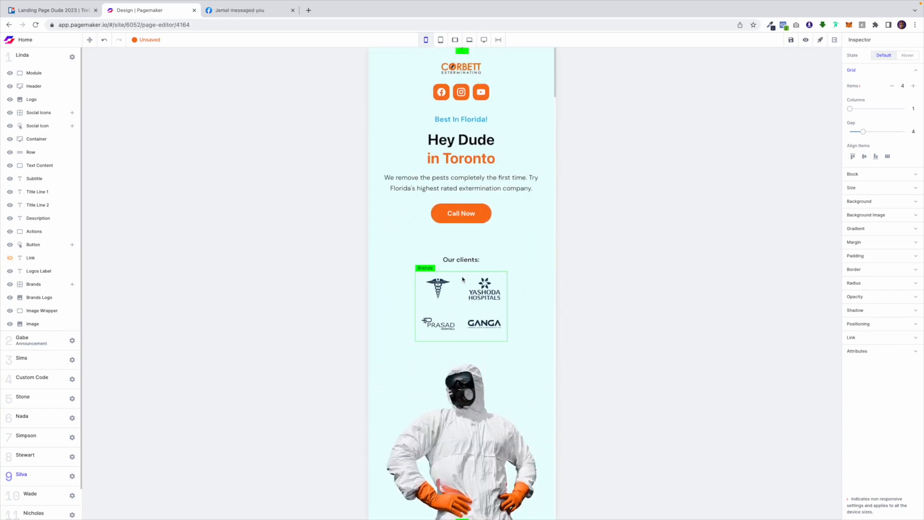